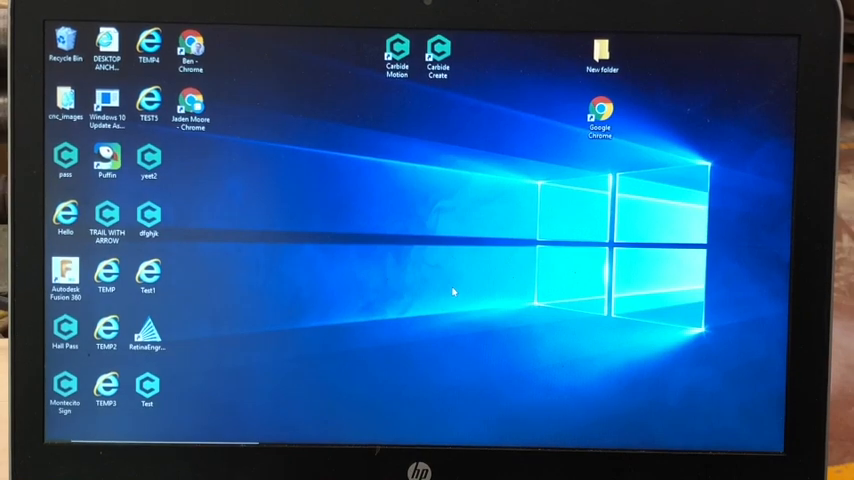
pyautogui.moveTo(448, 148)
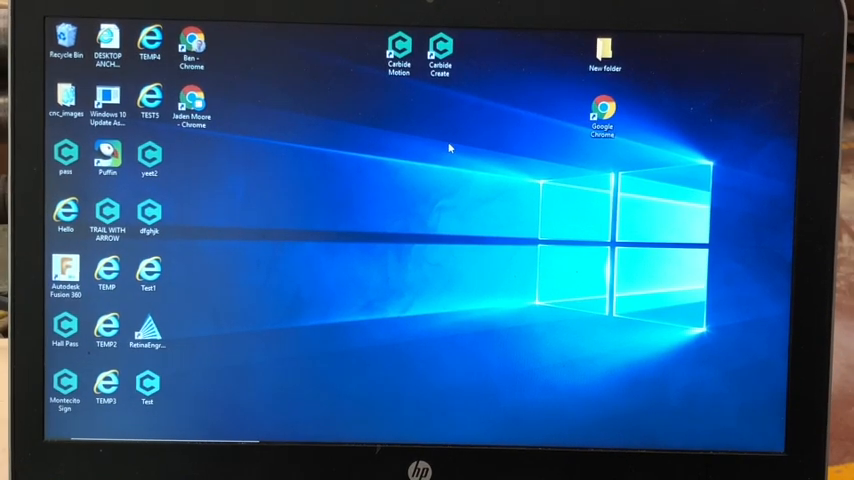
# Launch Carbide Create from its desktop shortcut.
pyautogui.click(440, 50)
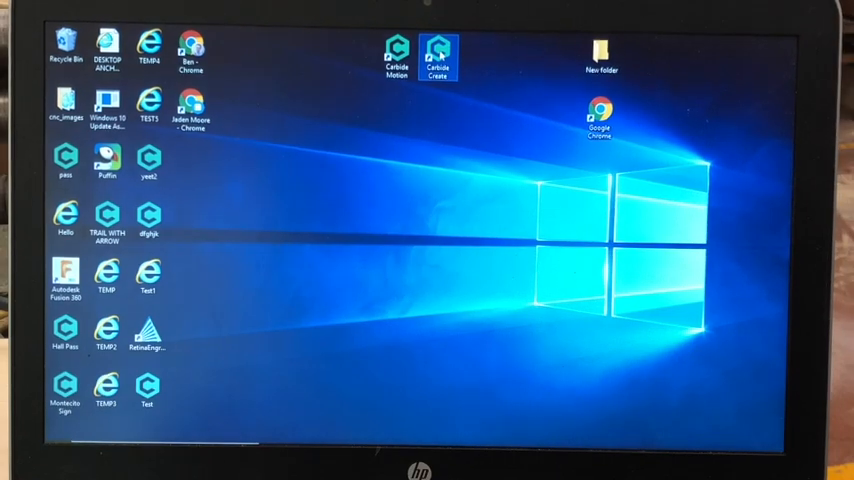
pyautogui.doubleClick(440, 56)
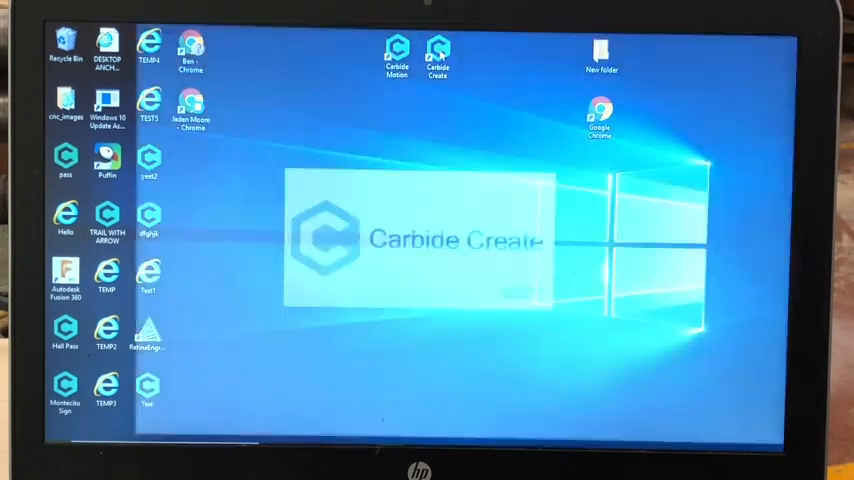
# Choose the Lower Left zero position and Soft - Wood material in Job Setup.
pyautogui.doubleClick(438, 52)
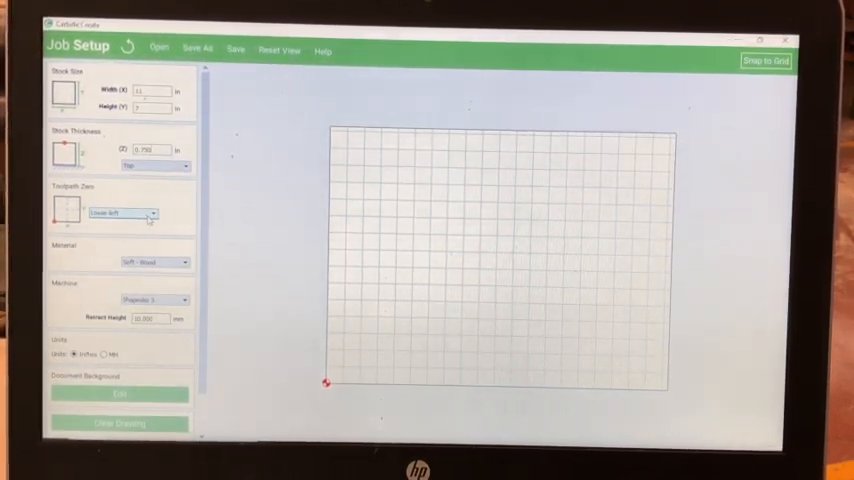
pyautogui.click(122, 212)
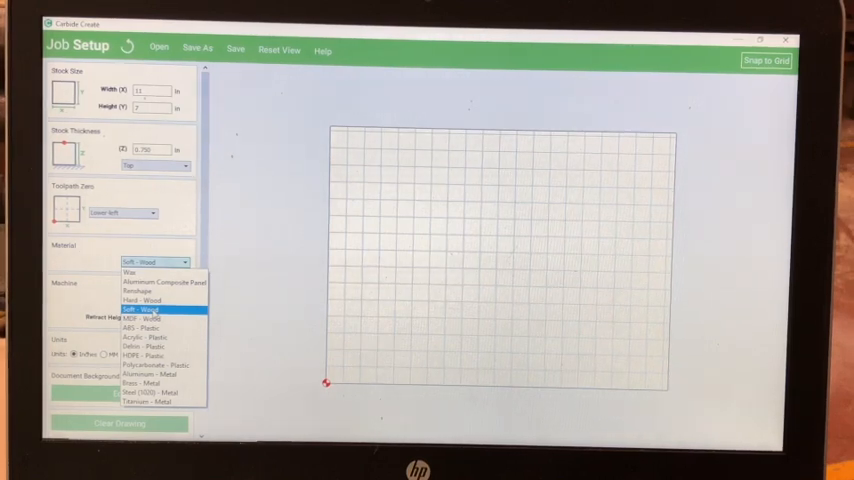
pyautogui.click(148, 310)
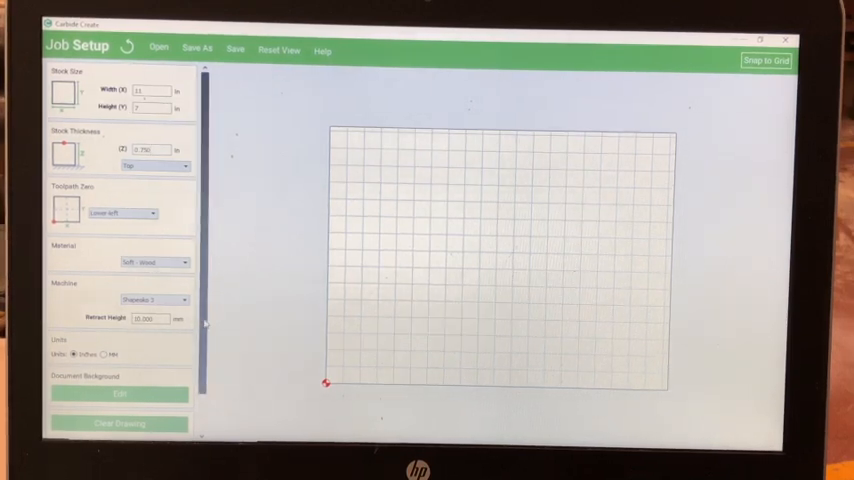
pyautogui.scroll(-3)
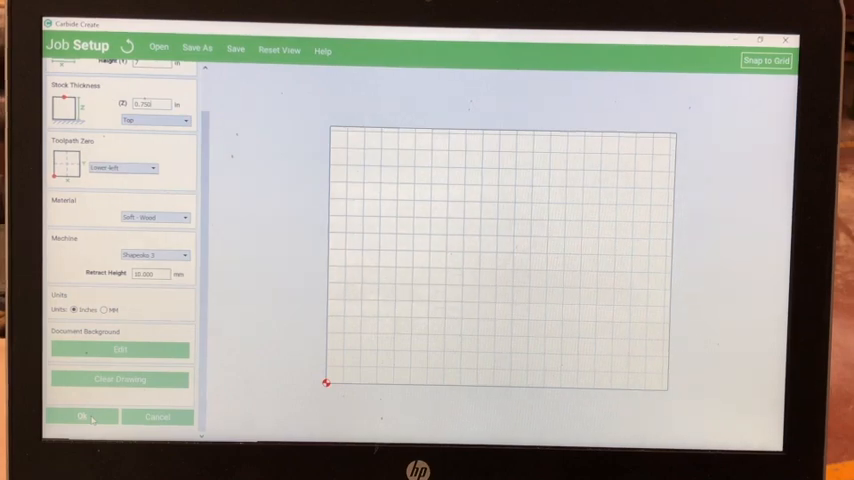
# Confirm Job Setup and place a new Text object on the stock grid.
pyautogui.click(82, 416)
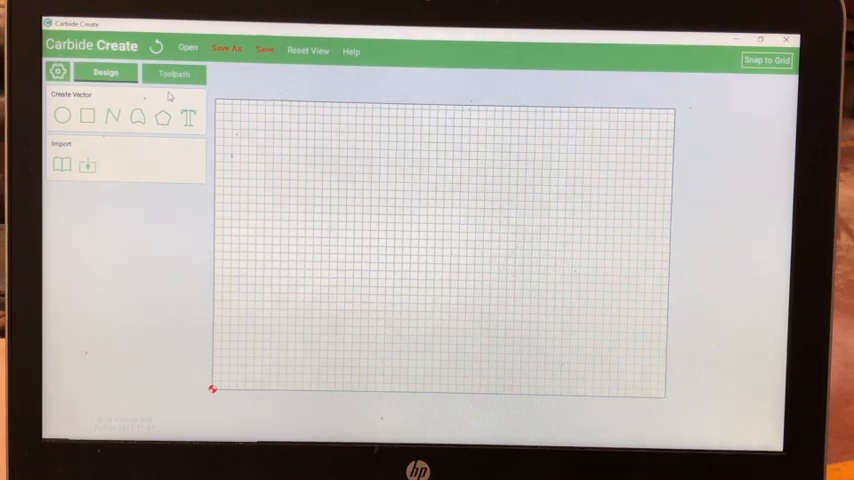
pyautogui.moveTo(188, 116)
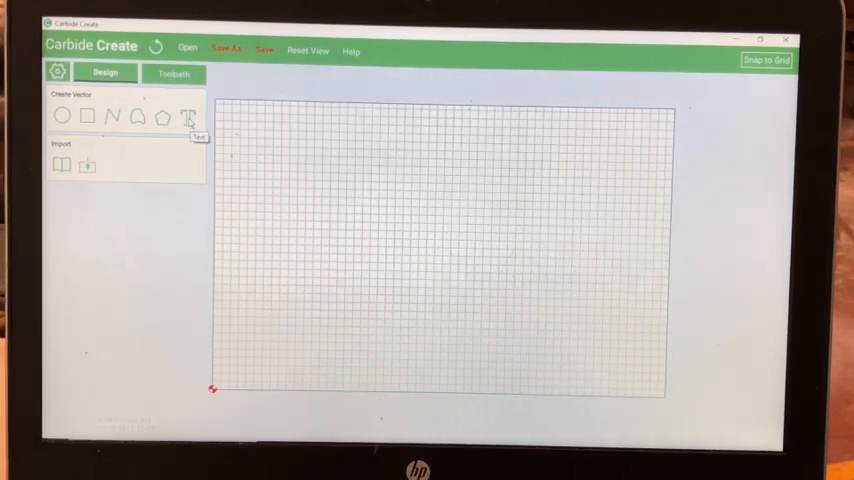
pyautogui.click(188, 116)
pyautogui.write('WOODSHOP')
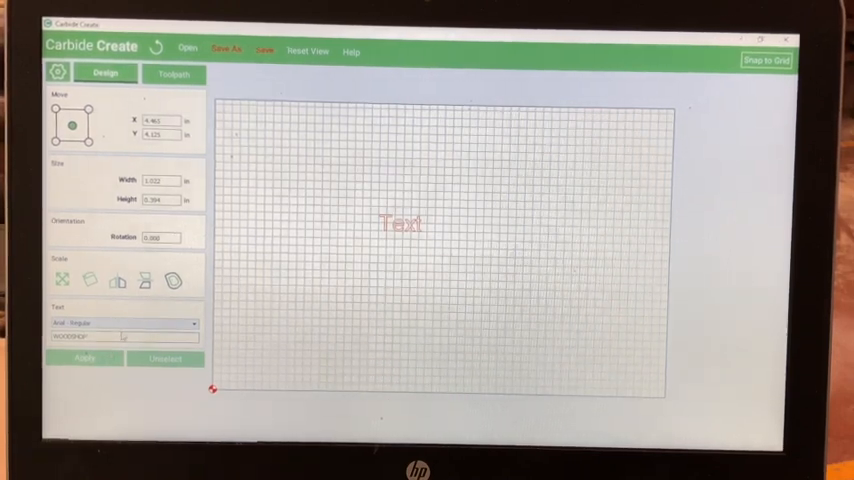
# Change the text to WOODSHOP in a serif font and apply it.
pyautogui.click(124, 324)
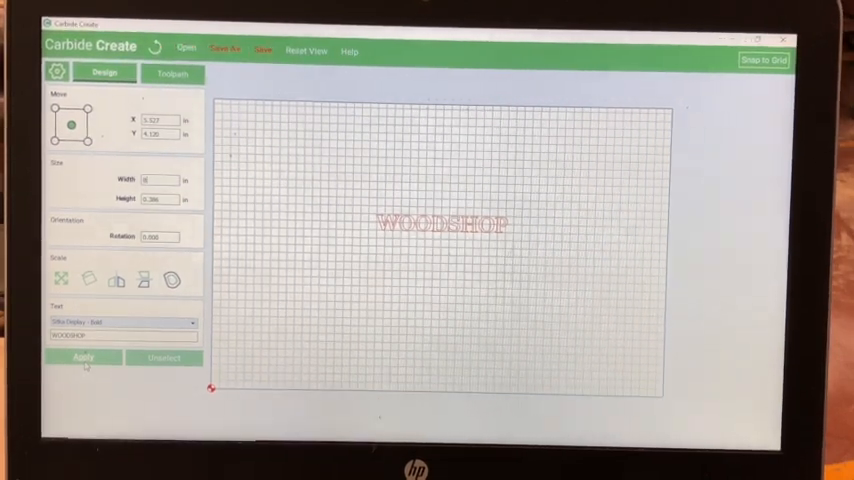
pyautogui.click(84, 358)
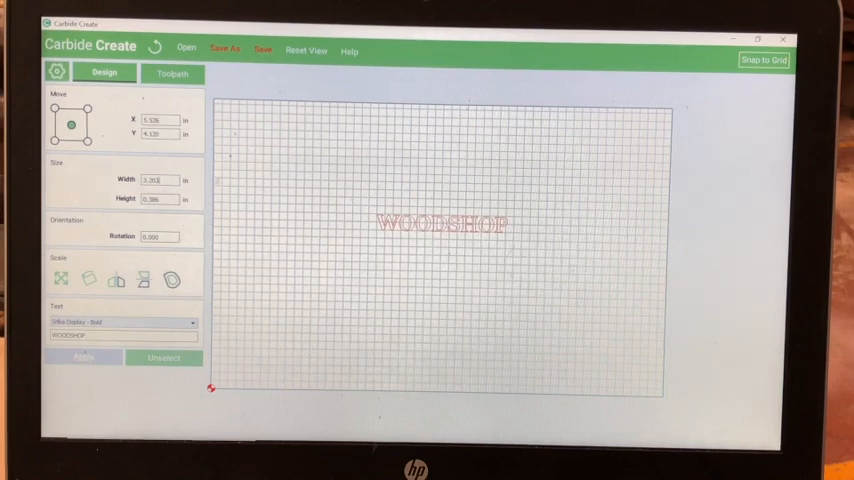
# Finalize the WOODSHOP lettering as outlined vector shapes, leaving text editing.
pyautogui.click(156, 182)
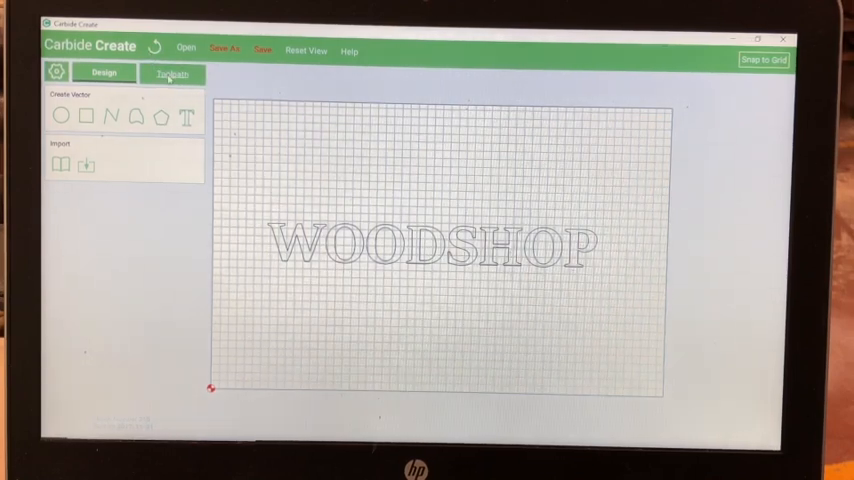
# Create a V-carve toolpath, Toolpath 1, for the WOODSHOP lettering and confirm its settings.
pyautogui.click(172, 74)
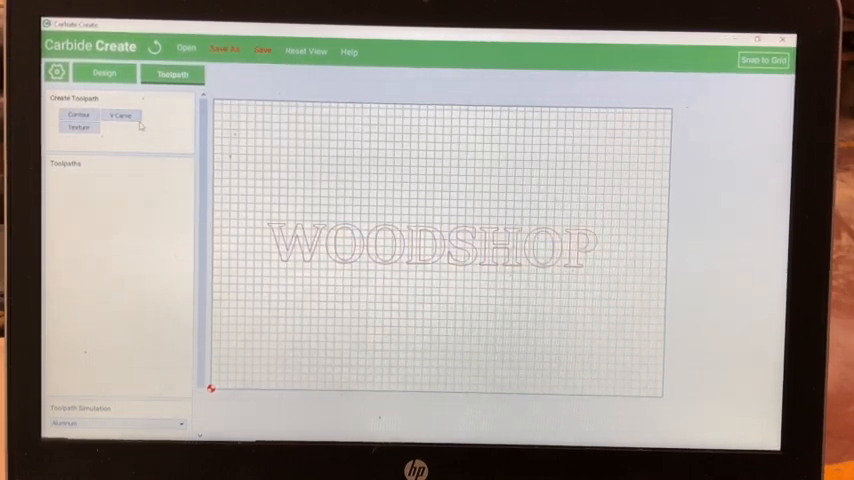
pyautogui.click(120, 116)
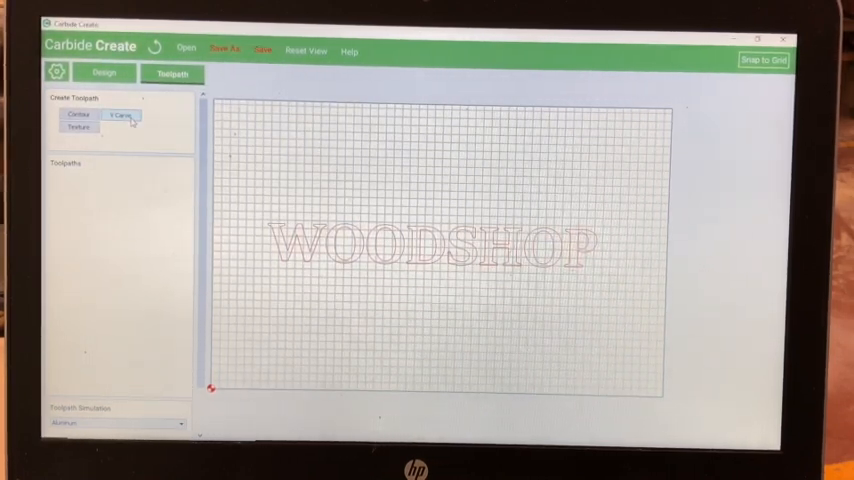
pyautogui.click(120, 116)
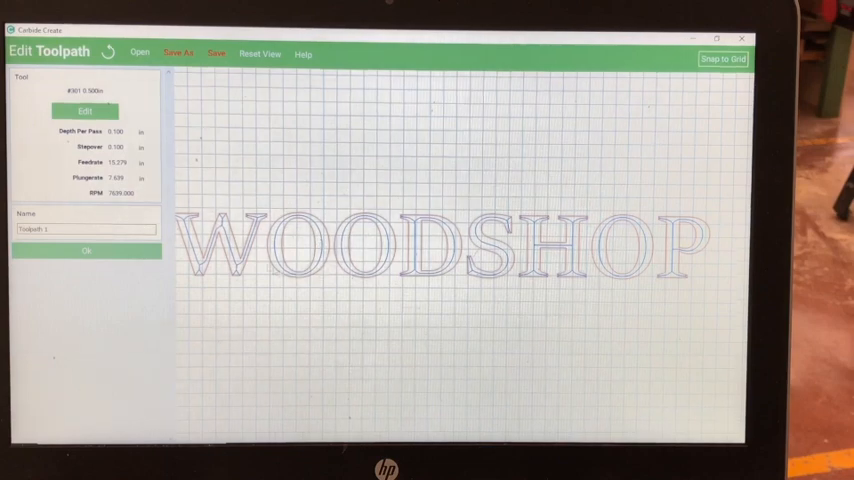
pyautogui.click(86, 252)
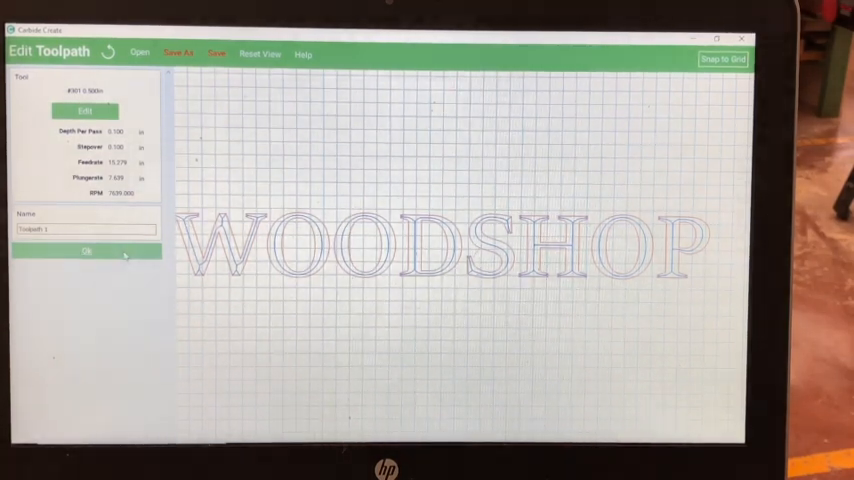
pyautogui.click(88, 252)
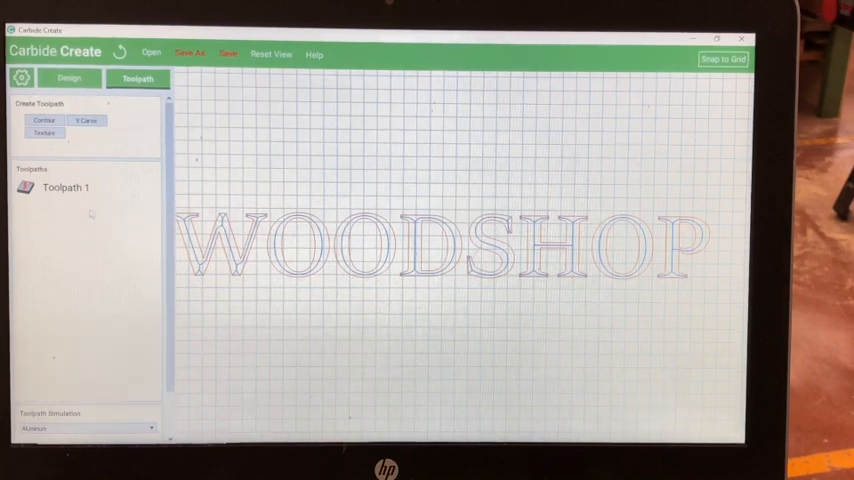
# Review Toolpath 1's options from its context menu in the Toolpaths list.
pyautogui.rightClick(64, 188)
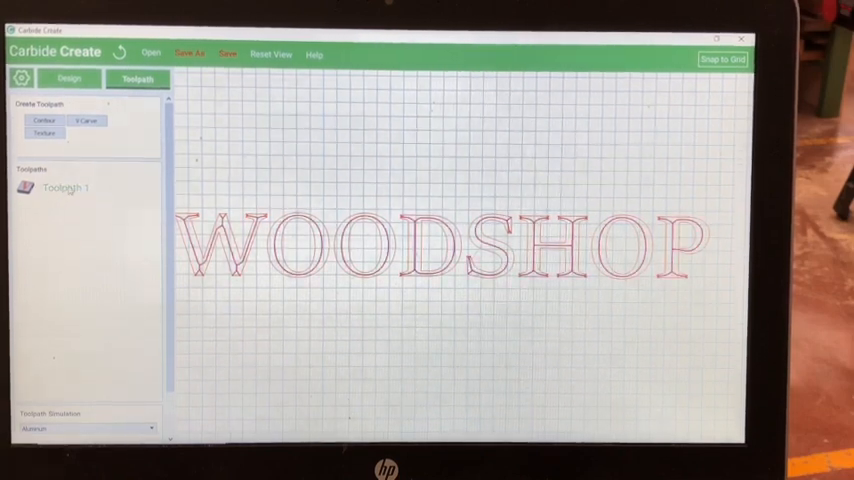
pyautogui.rightClick(64, 188)
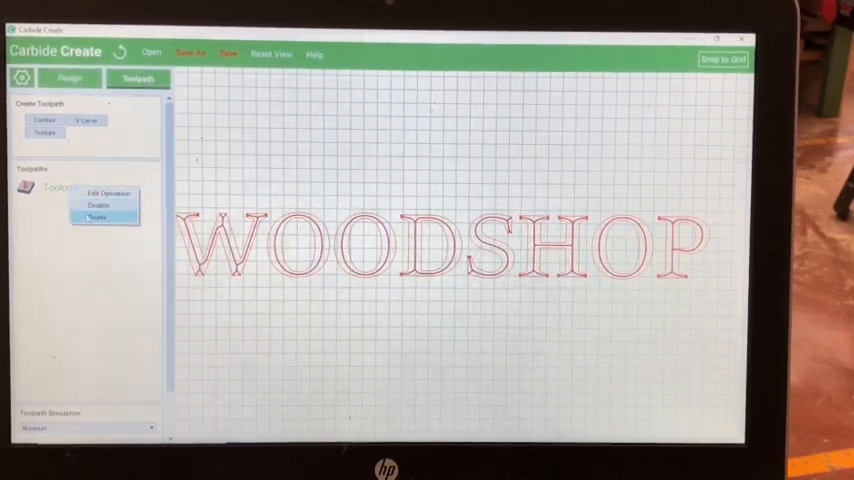
pyautogui.click(96, 204)
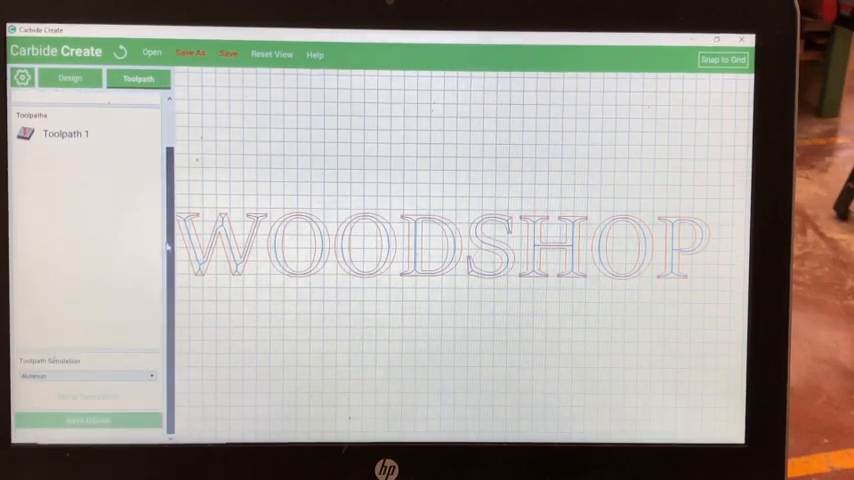
# Simulate the V-carve to preview WOODSHOP carved into the wooden board.
pyautogui.click(84, 376)
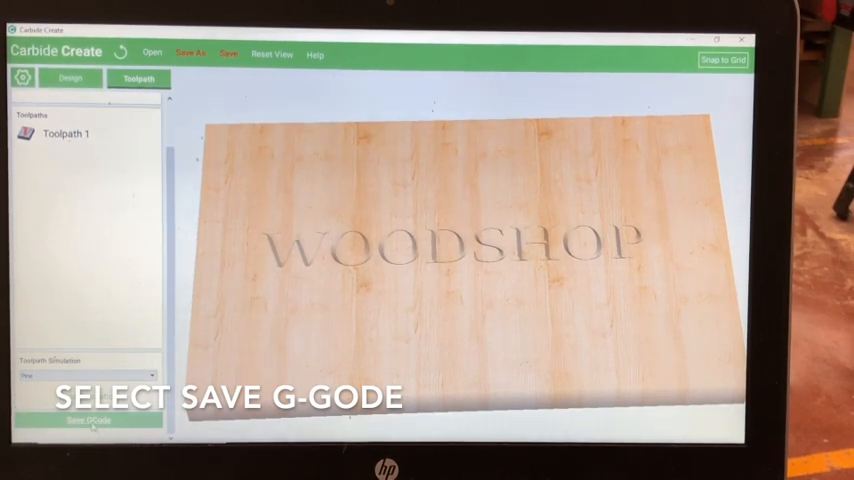
# Save the carving's G-code to the Desktop with a file name starting 'MC'.
pyautogui.click(88, 420)
pyautogui.write('Woodshop_C')
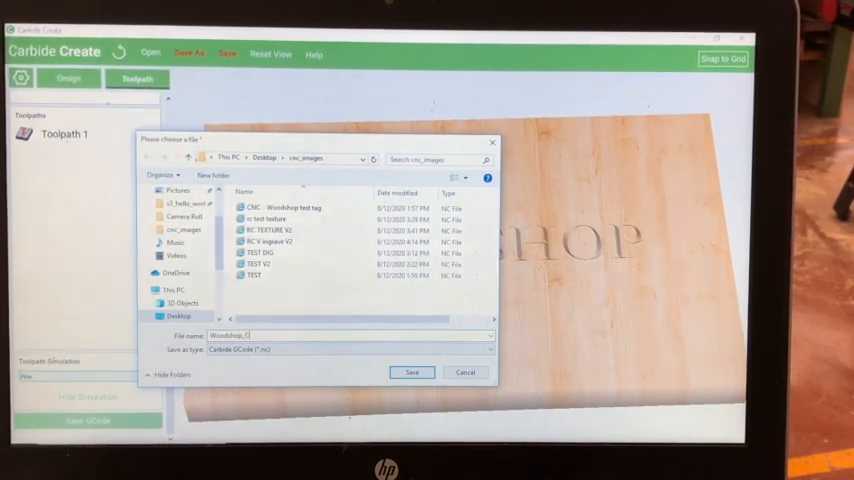
pyautogui.write('MC')
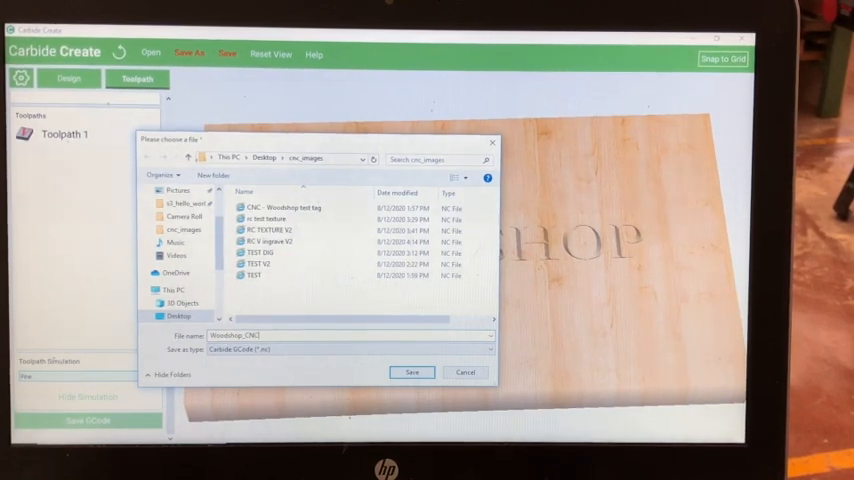
pyautogui.click(256, 276)
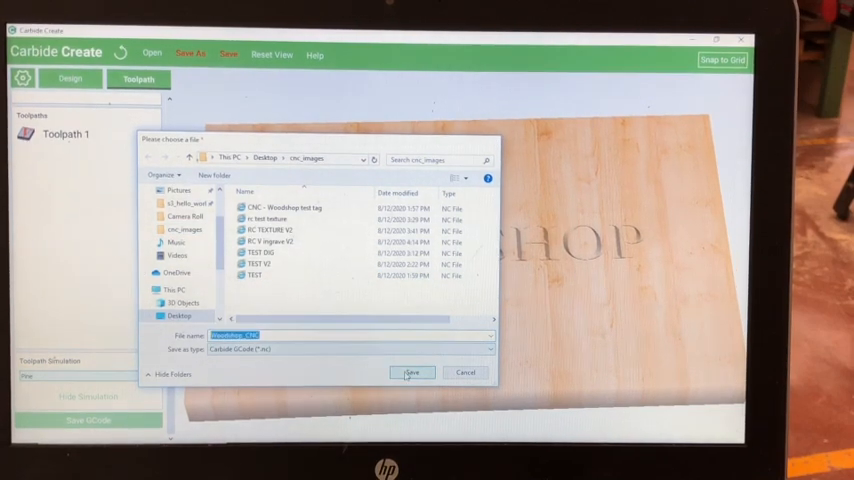
pyautogui.click(412, 372)
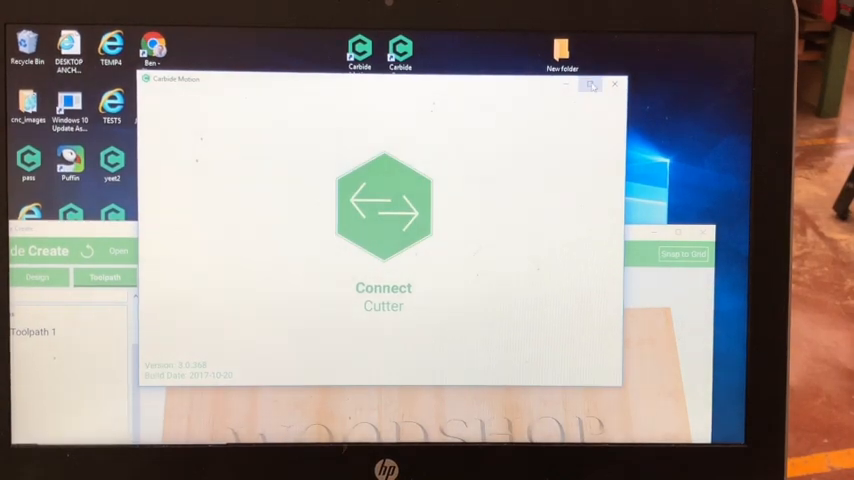
# Maximize Carbide Motion and connect to the cutter.
pyautogui.click(592, 84)
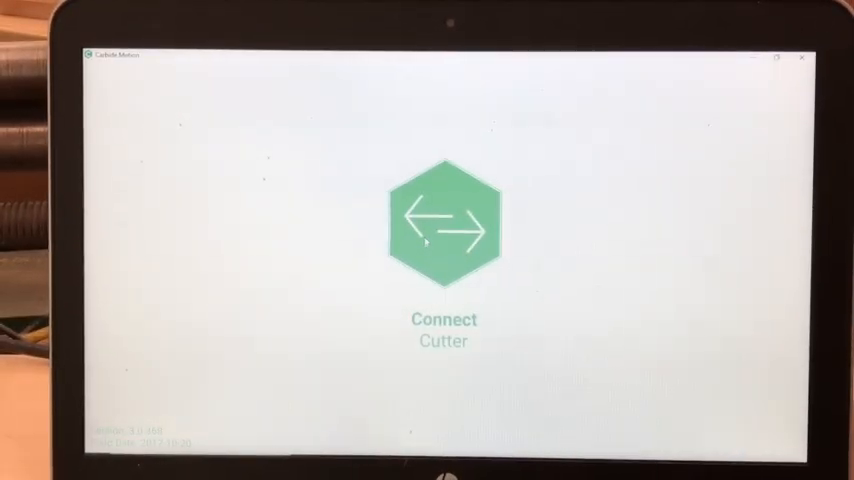
pyautogui.click(444, 222)
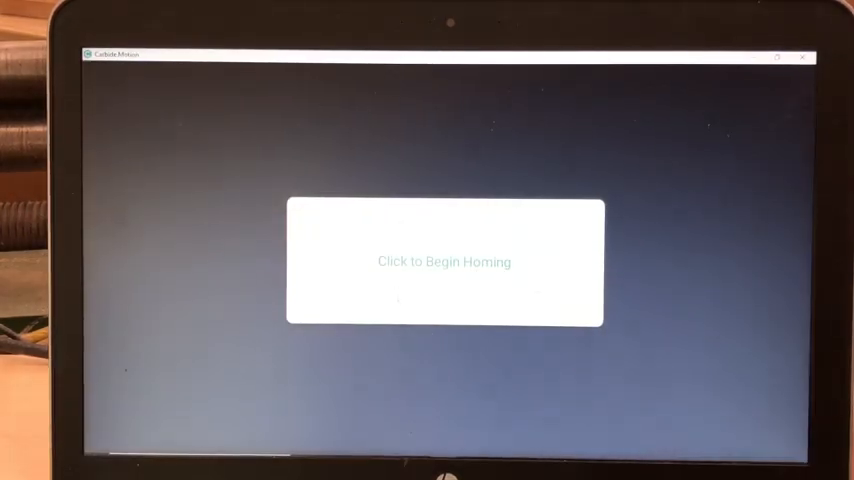
# Home the machine and wait until it reports idle.
pyautogui.click(444, 262)
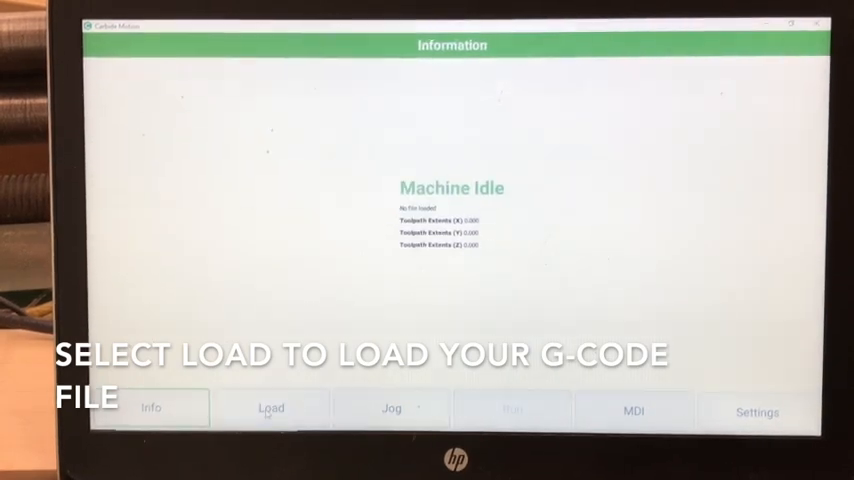
# Load the Woodshop .nc G-code file from the cnc_images folder on the Desktop.
pyautogui.click(272, 408)
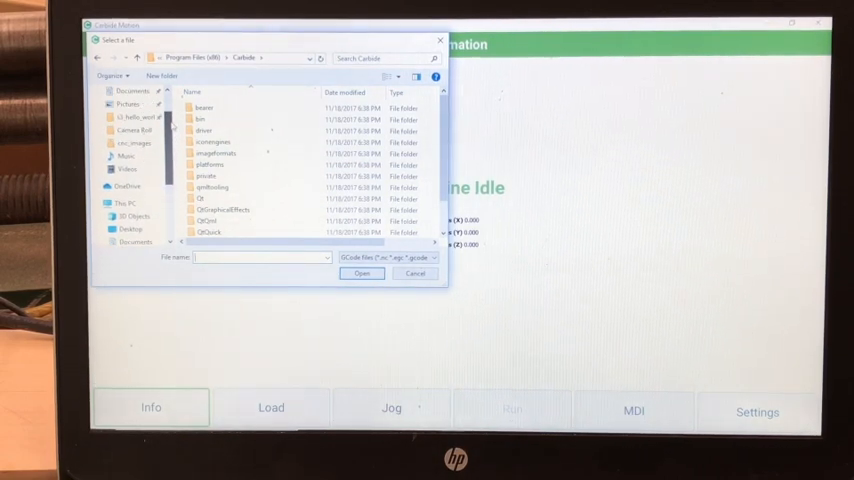
pyautogui.click(136, 144)
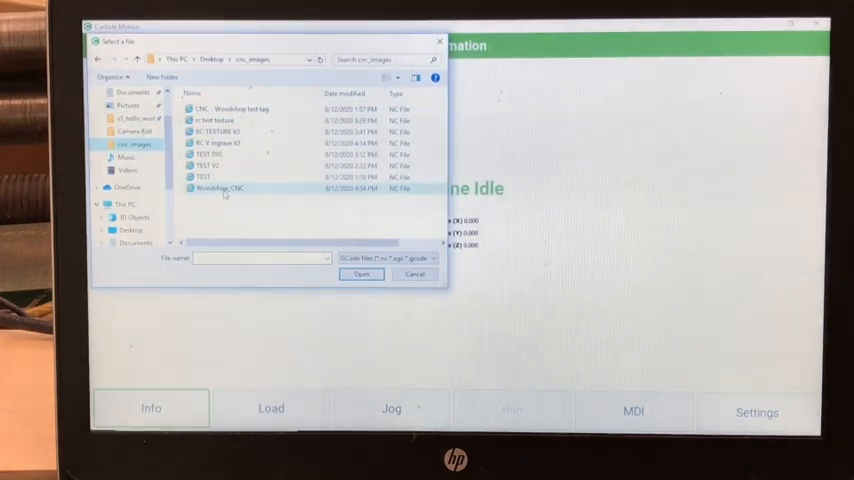
pyautogui.click(218, 188)
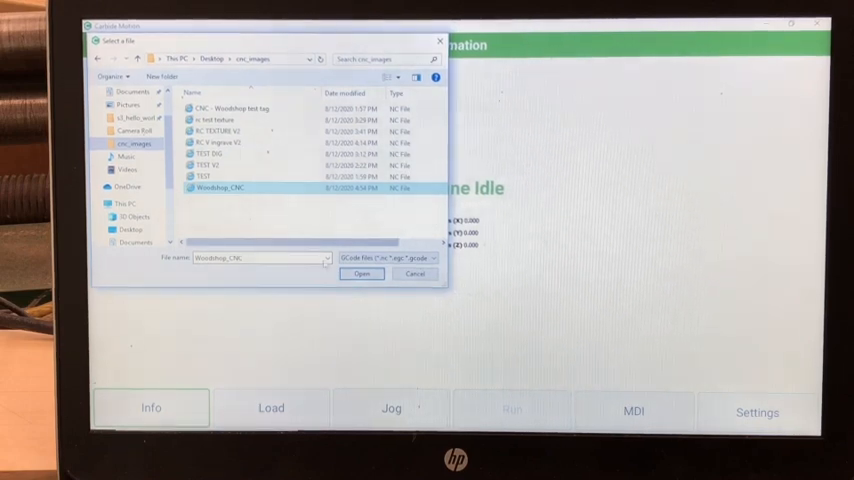
pyautogui.click(360, 272)
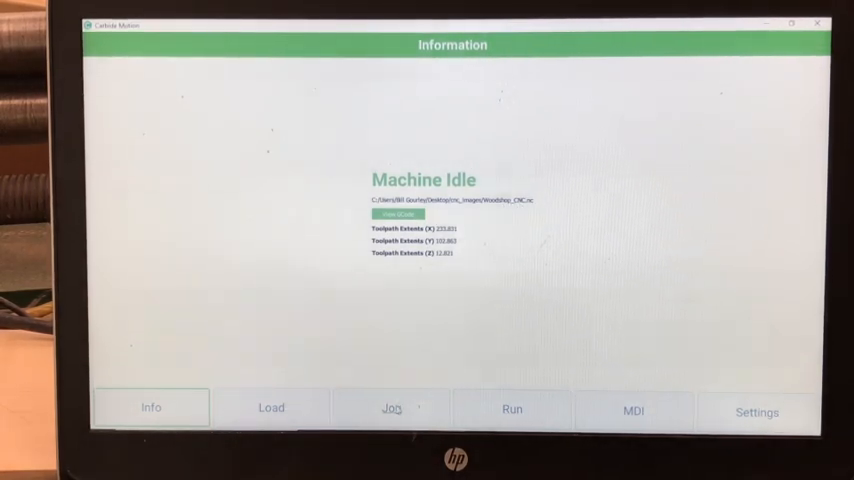
pyautogui.click(392, 408)
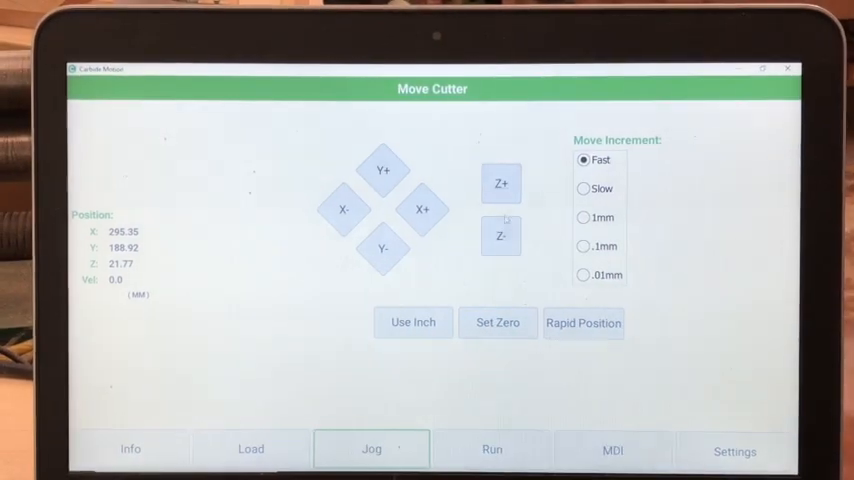
# Jog Z+ to raise the cutter to about Z 25.77 above the workpiece.
pyautogui.click(500, 184)
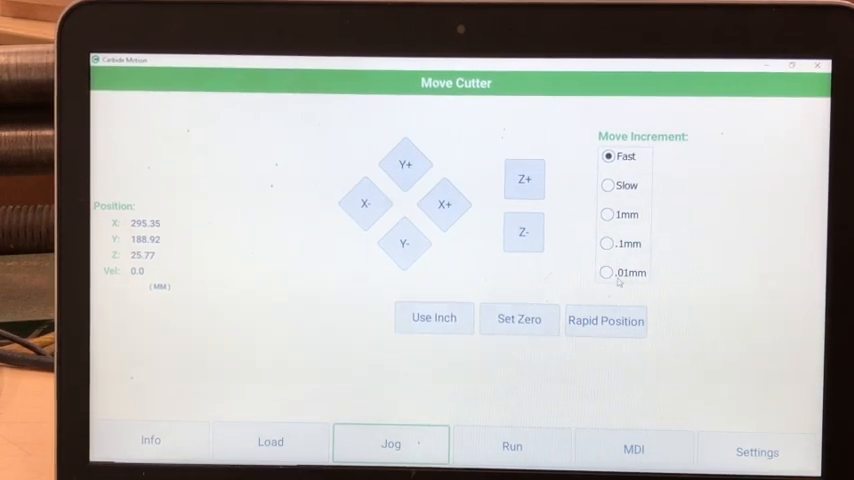
# Use Rapid Position presets to send the cutter toward the left side of the bed.
pyautogui.click(606, 320)
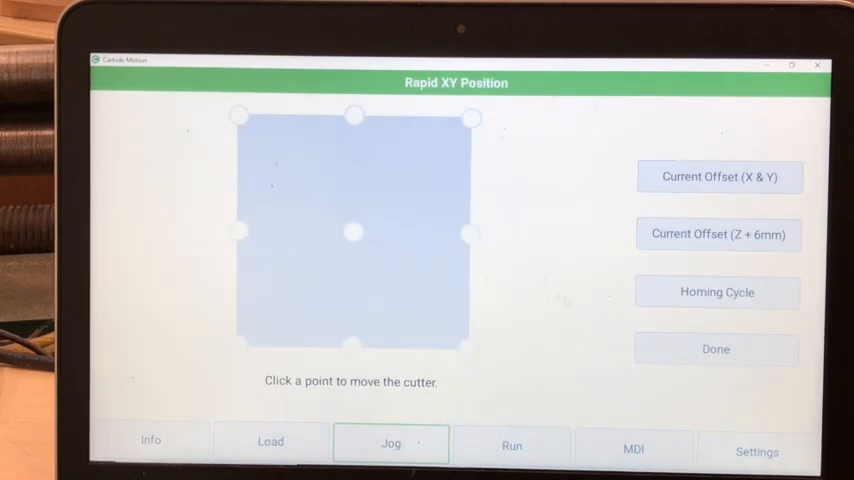
pyautogui.click(238, 232)
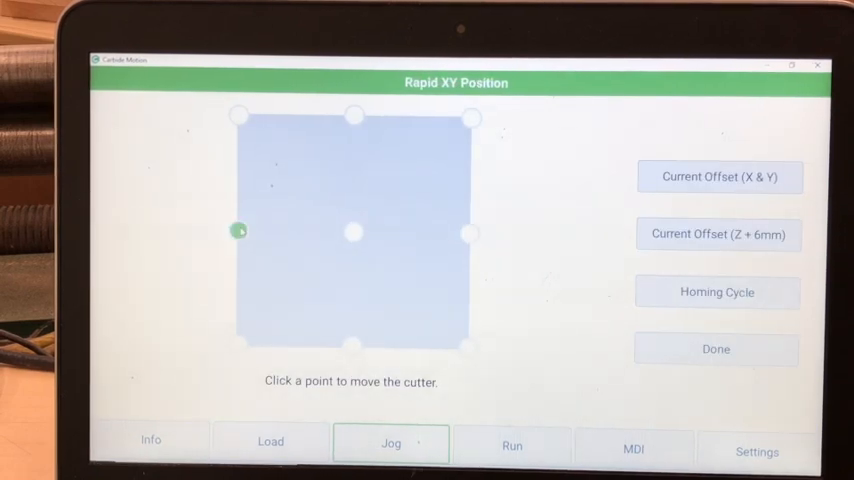
pyautogui.click(240, 348)
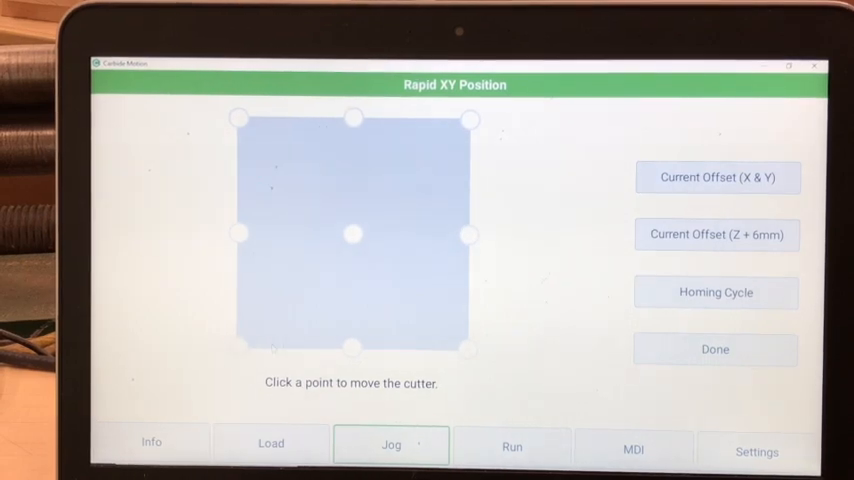
pyautogui.click(352, 348)
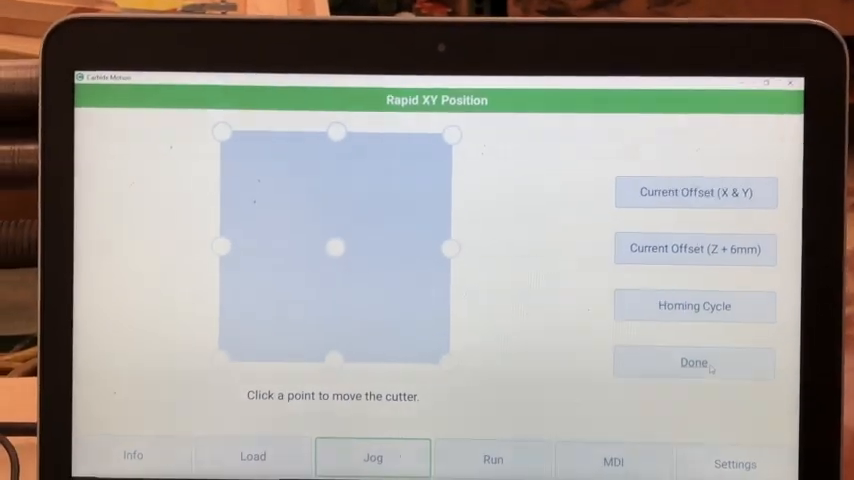
# Return to jogging with Slow then .1mm increments to reach the lower-left corner at Z 4.40.
pyautogui.click(694, 362)
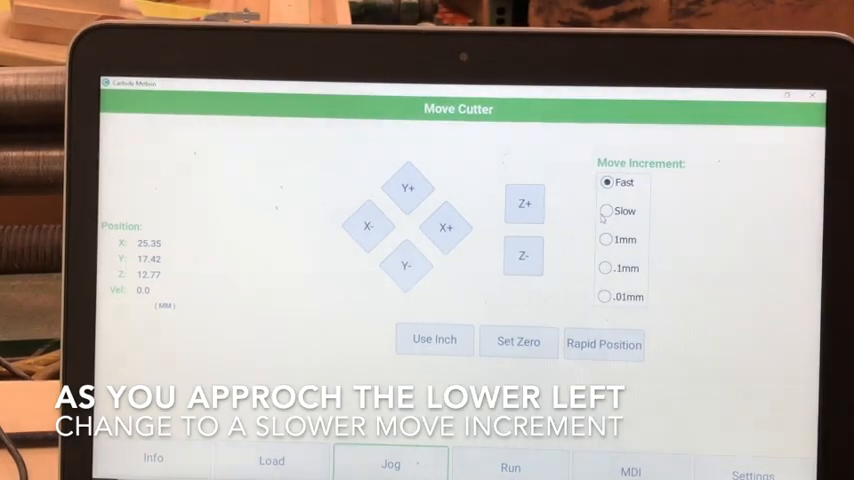
pyautogui.click(608, 210)
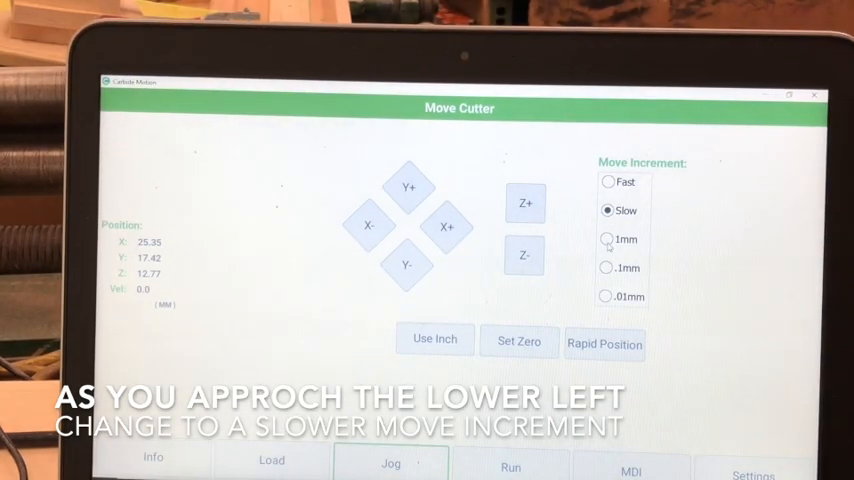
pyautogui.click(606, 240)
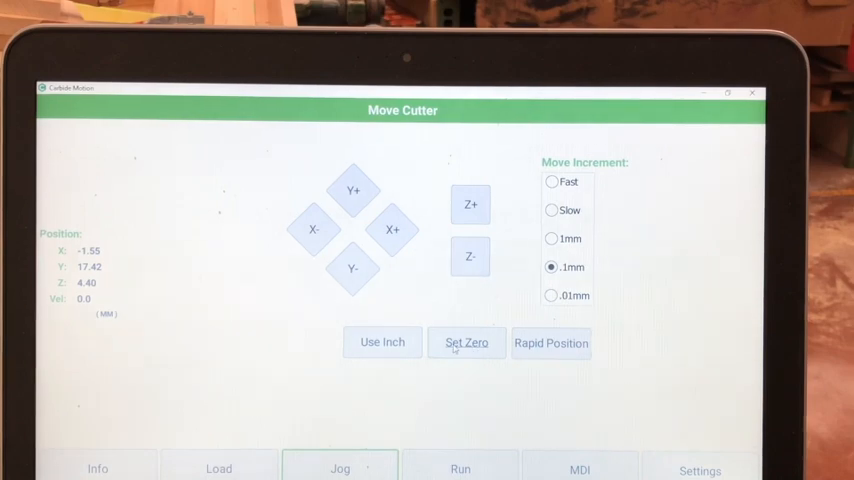
# Zero All so the bit's lower-left corner position reads X 0, Y 0, Z 0.
pyautogui.click(466, 342)
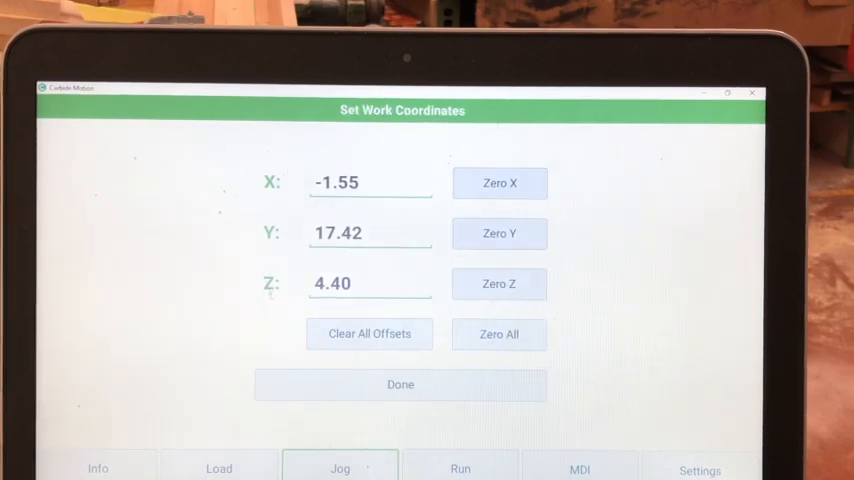
pyautogui.click(400, 384)
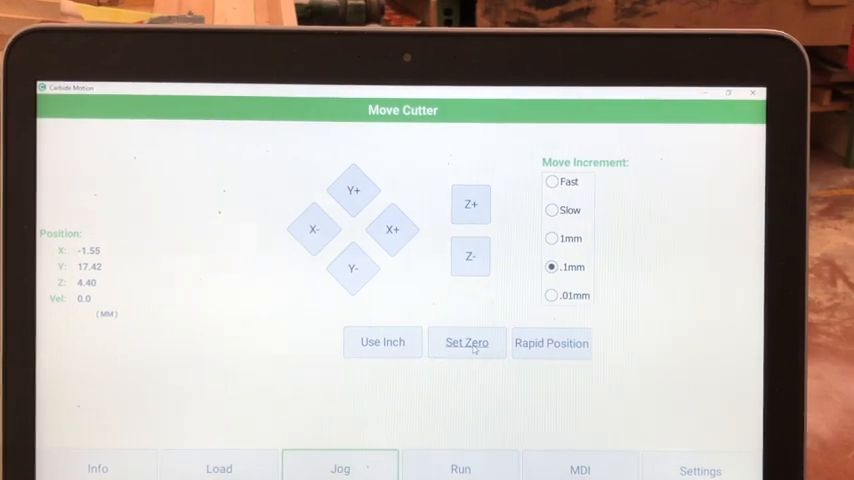
pyautogui.click(468, 342)
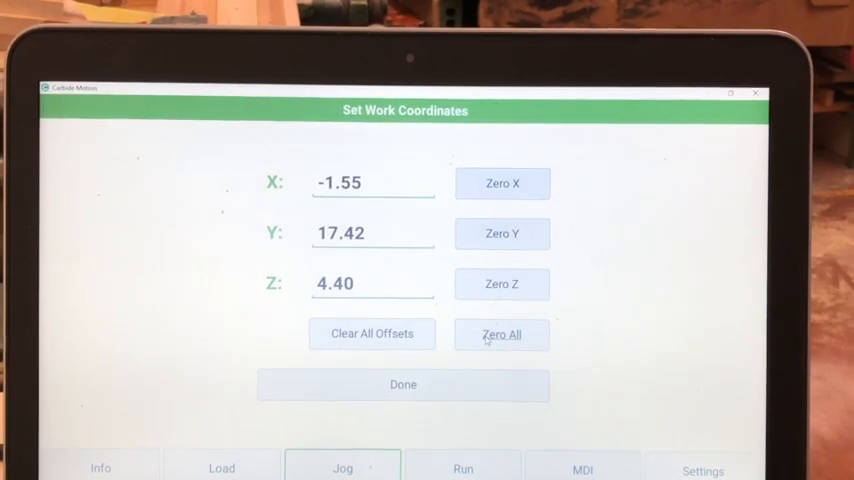
pyautogui.click(502, 336)
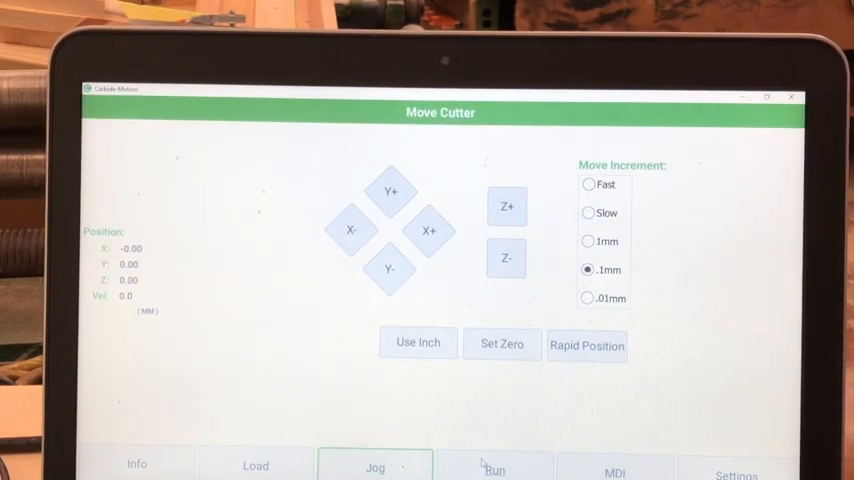
# Begin the WOODSHOP project from the Run screen, starting at 0% progress.
pyautogui.click(496, 466)
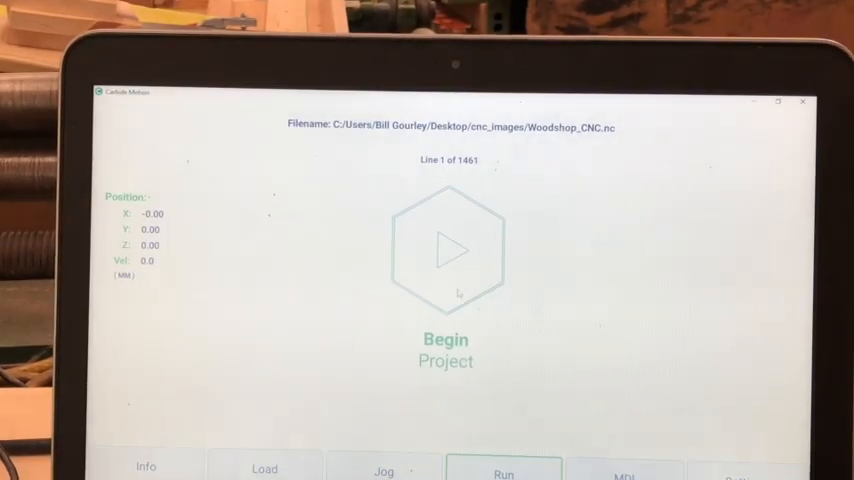
pyautogui.click(448, 250)
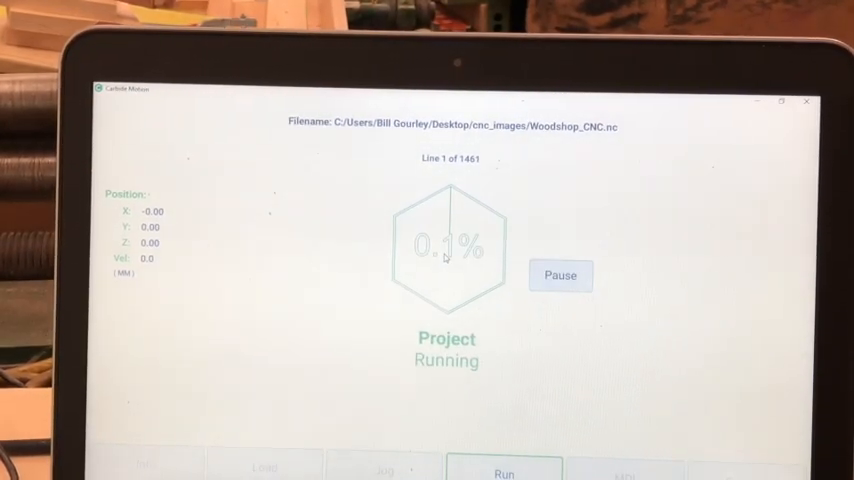